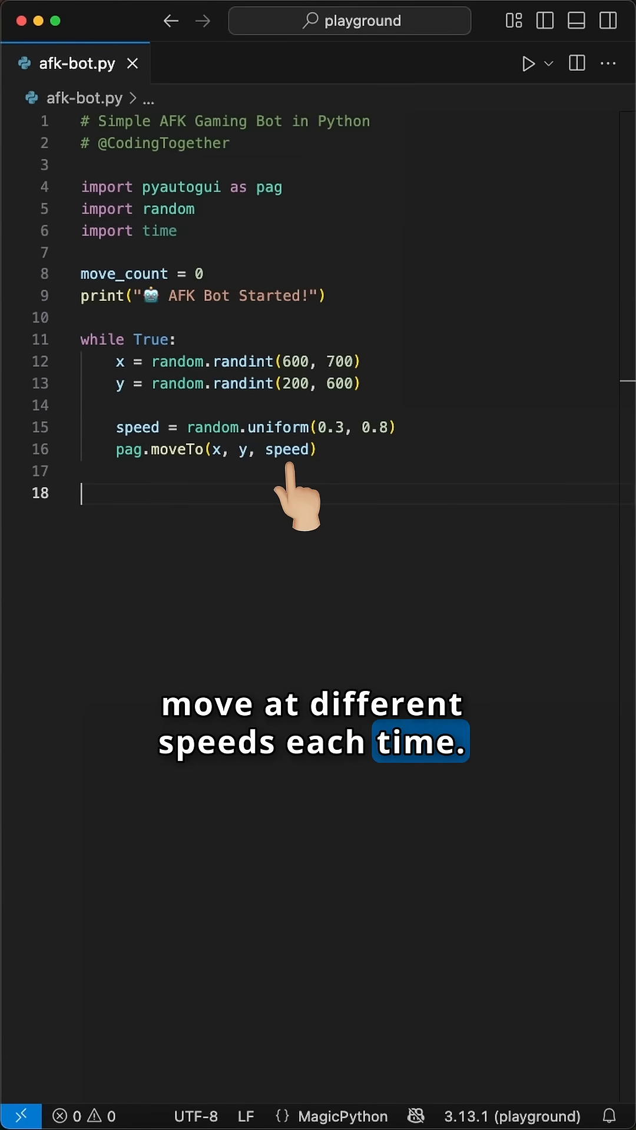
# Add 'move_count += 1' below pag.moveTo to count each mouse move.
pyautogui.write('move_count += 1')
pyautogui.write('if move_count % 10 == 0:')
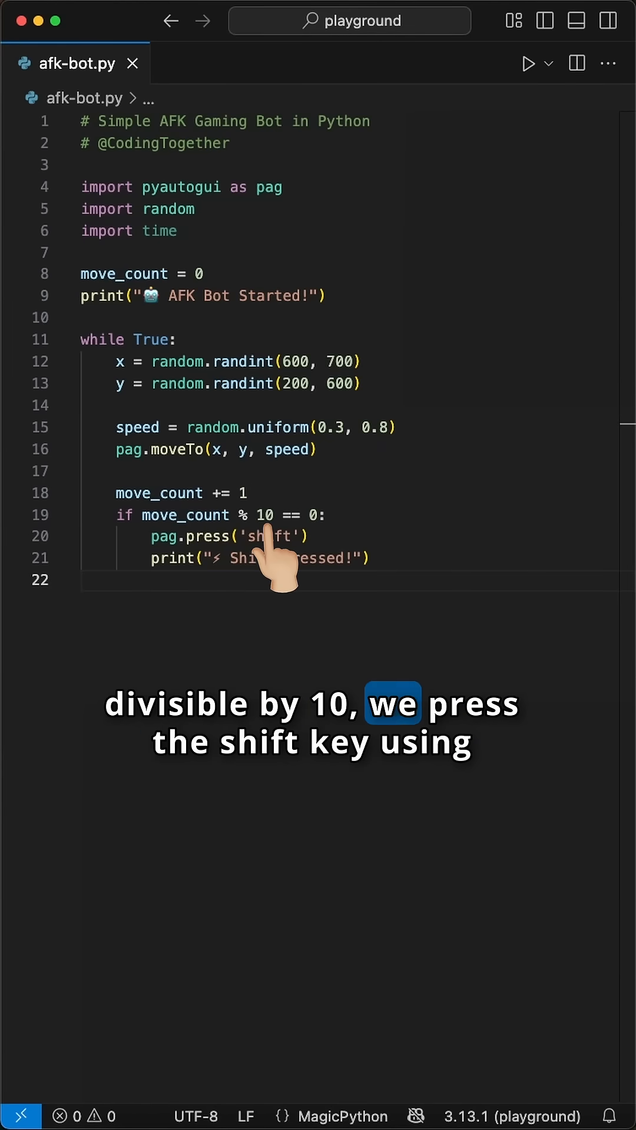
pyautogui.moveTo(177, 569)
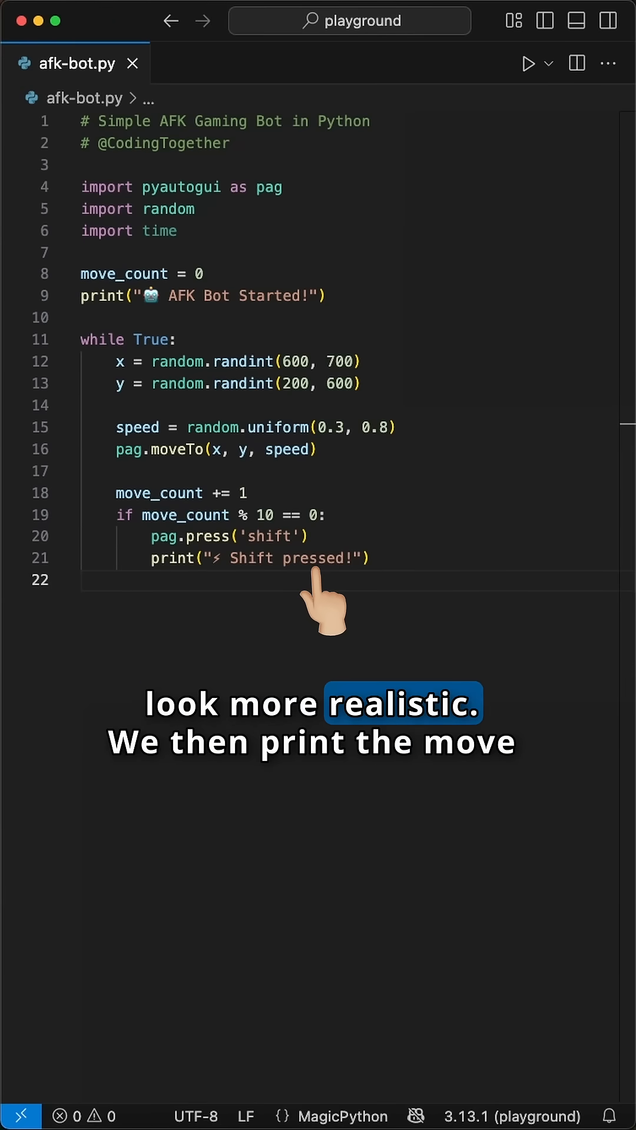
pyautogui.write('print(f"Move #{move_count}: ({x}, {y})")')
pyautogui.write('time.sleep(sleep_time)')
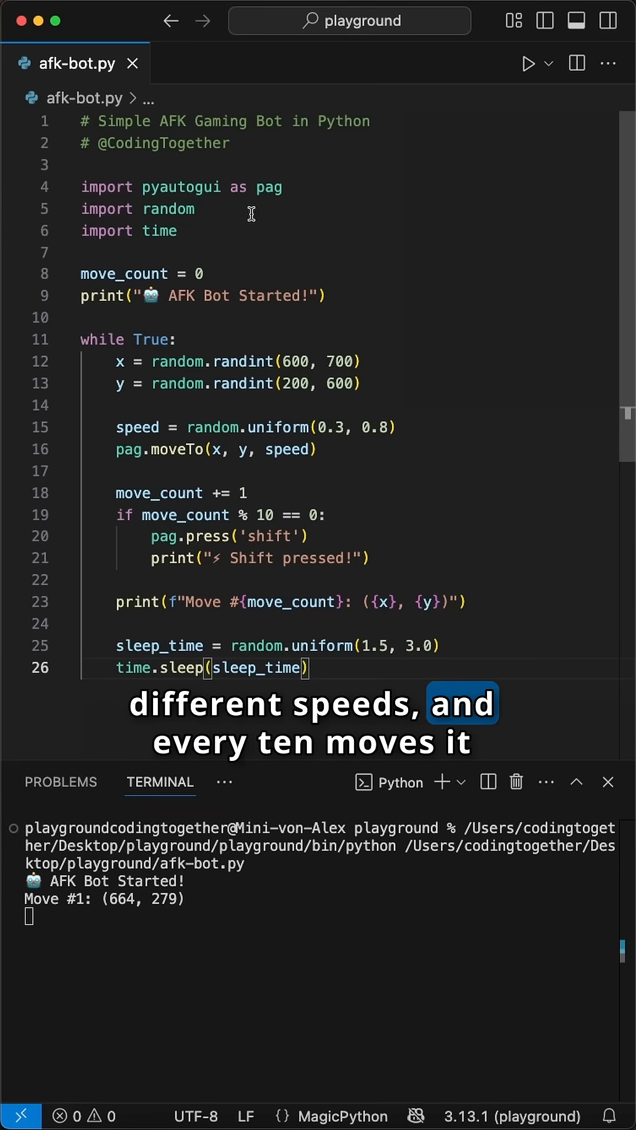
pyautogui.moveTo(182, 450)
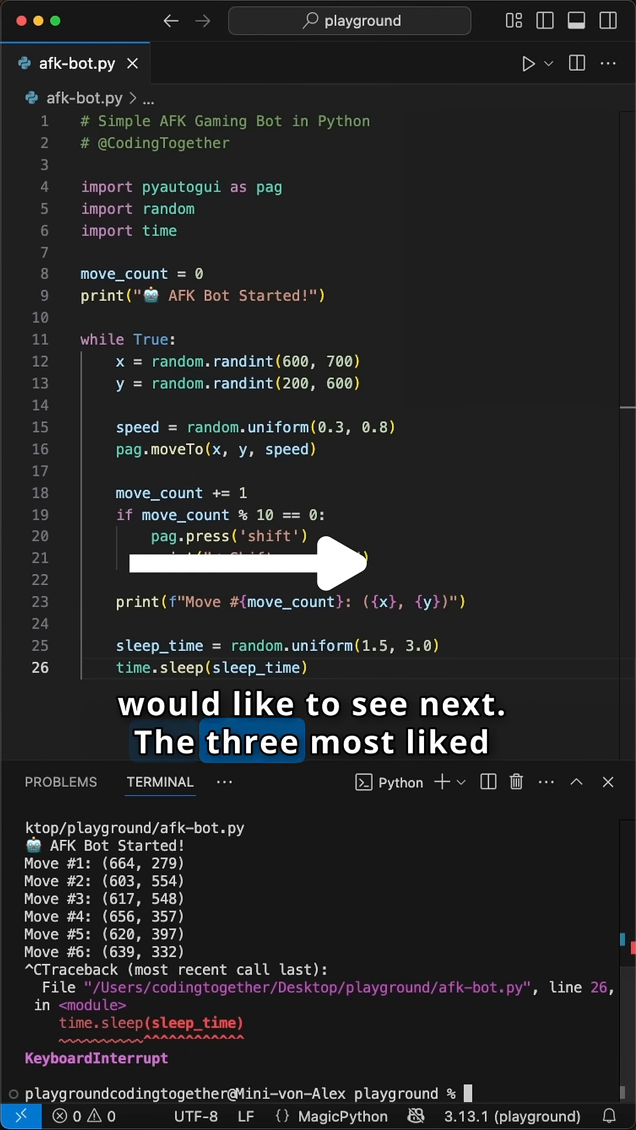
# Watch the bot's random moves in the terminal, then interrupt the script.
pyautogui.click(527, 64)
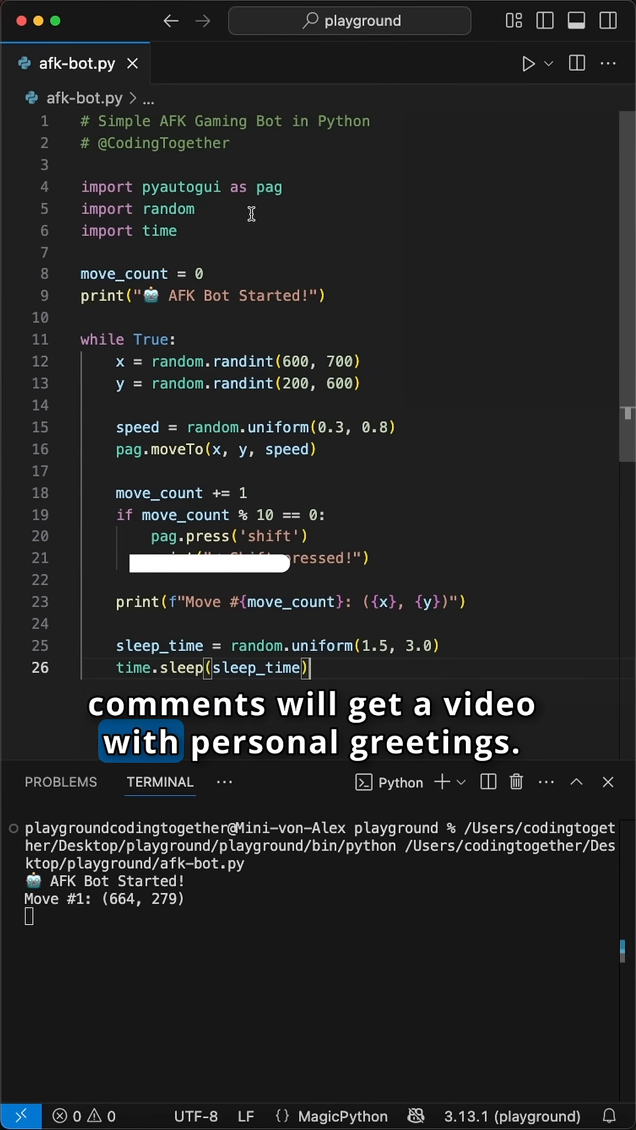